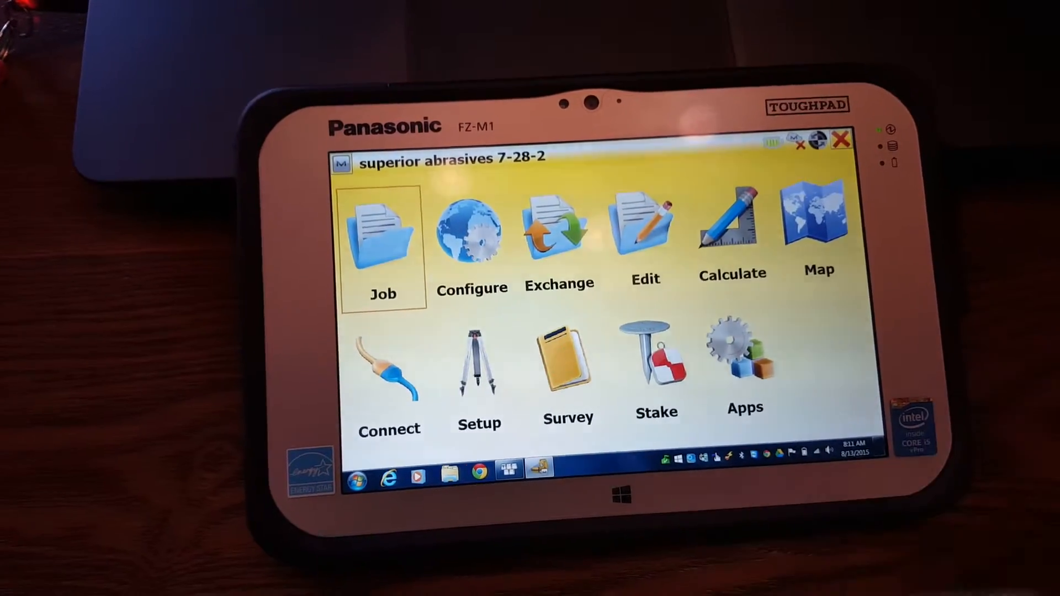
# - Create a new job named 'tttt' and continue to the instrument configuration page
pyautogui.click(380, 239)
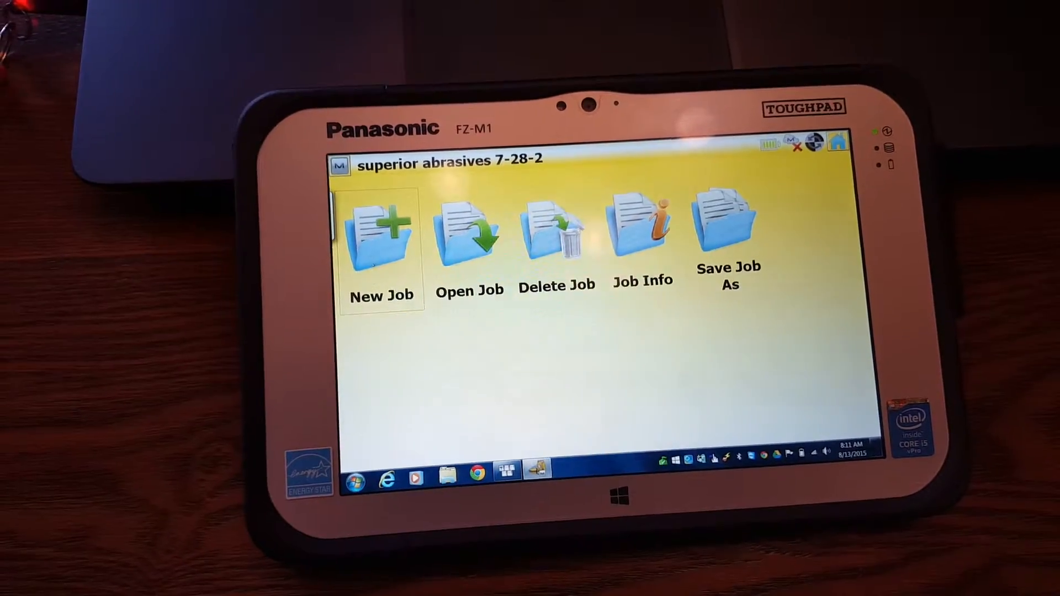
pyautogui.click(378, 241)
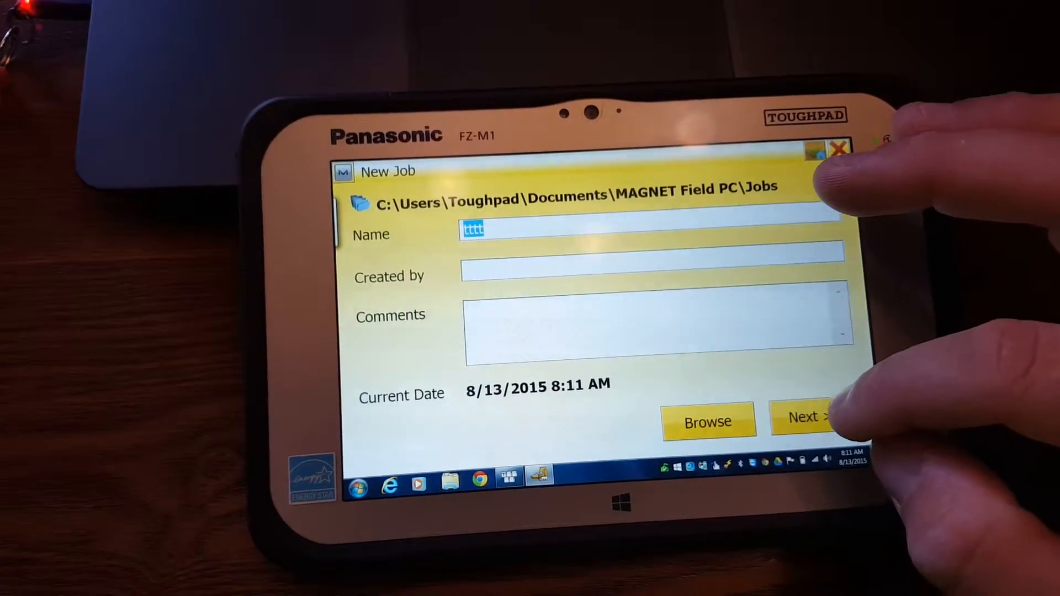
pyautogui.click(810, 420)
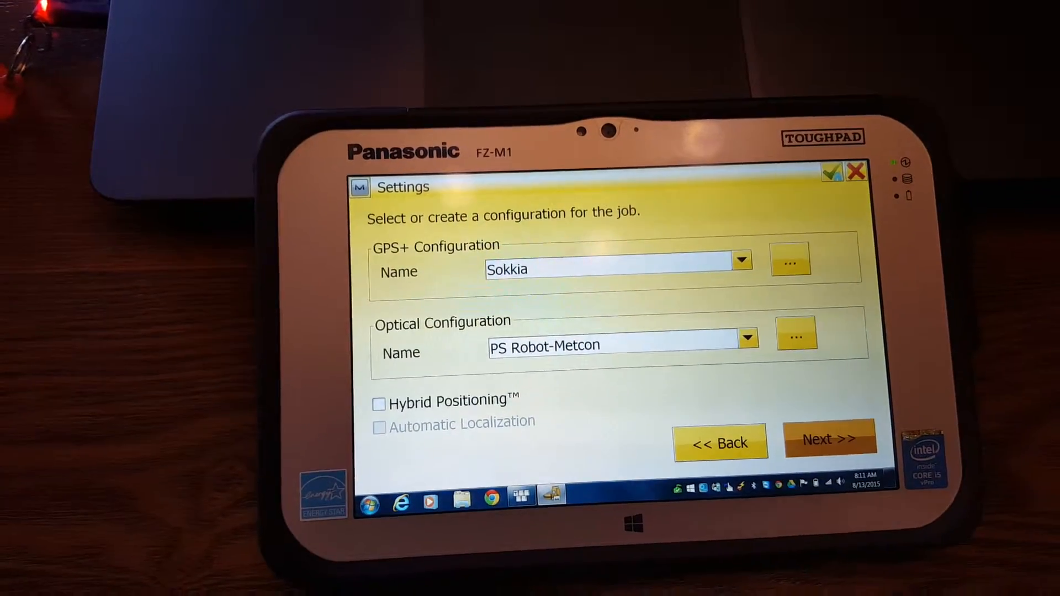
# - Accept the default configurations, units and display settings to open job 'tttt'
pyautogui.click(827, 441)
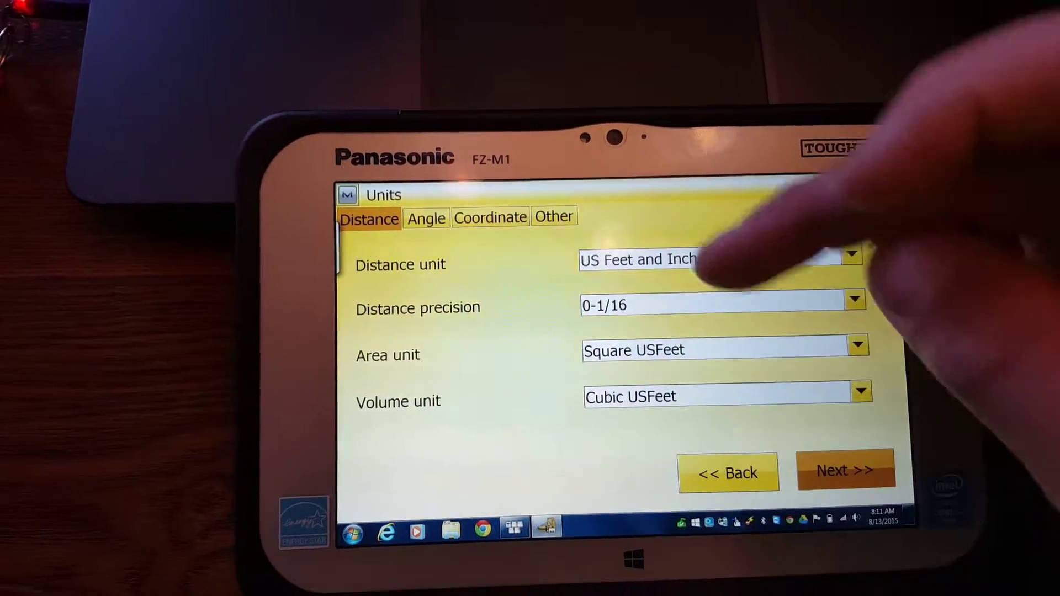
pyautogui.click(491, 216)
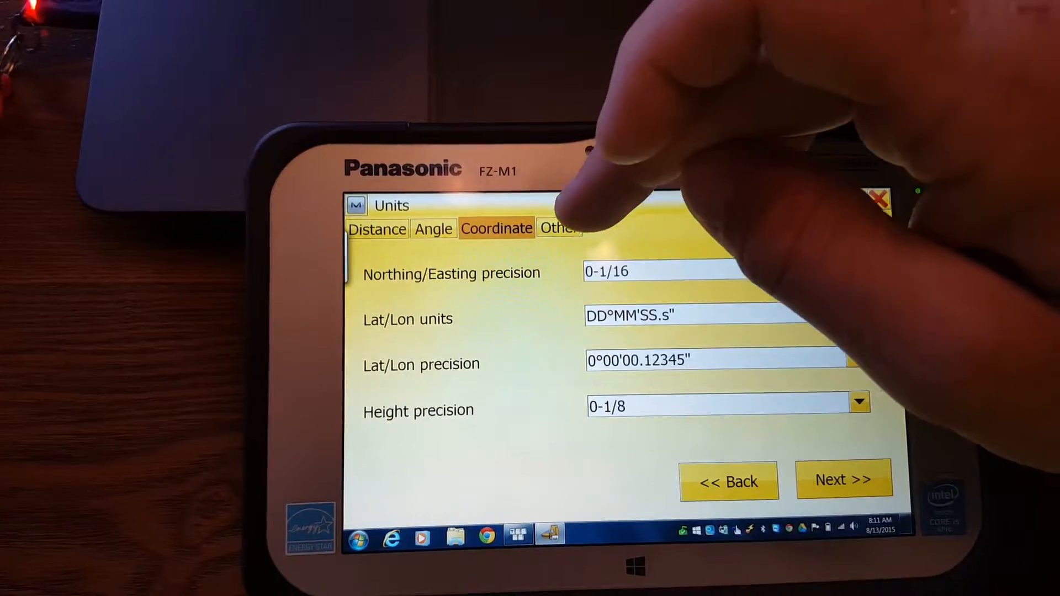
pyautogui.click(564, 228)
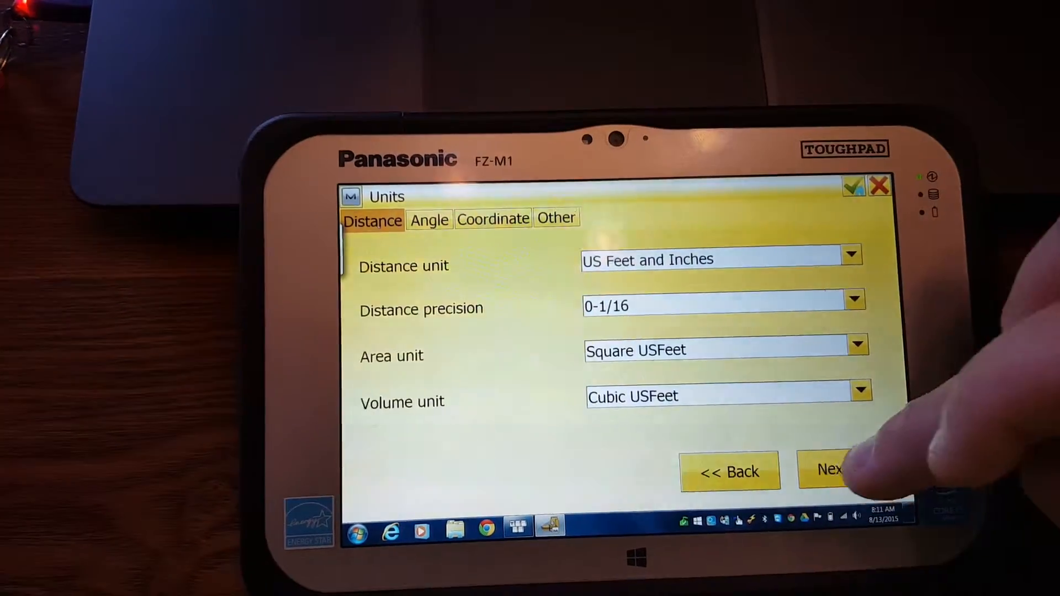
pyautogui.click(835, 471)
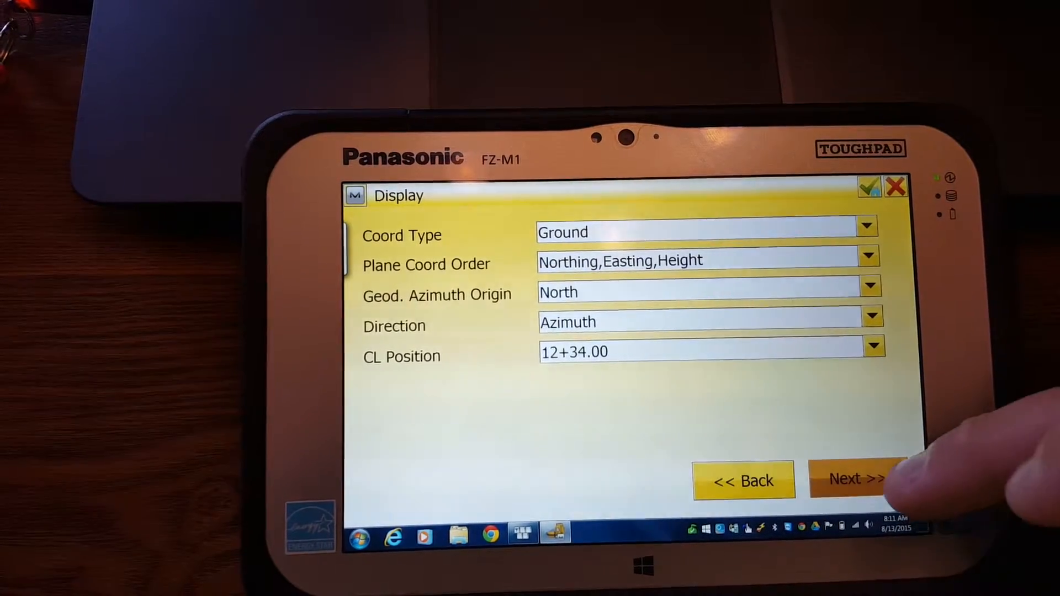
pyautogui.click(854, 479)
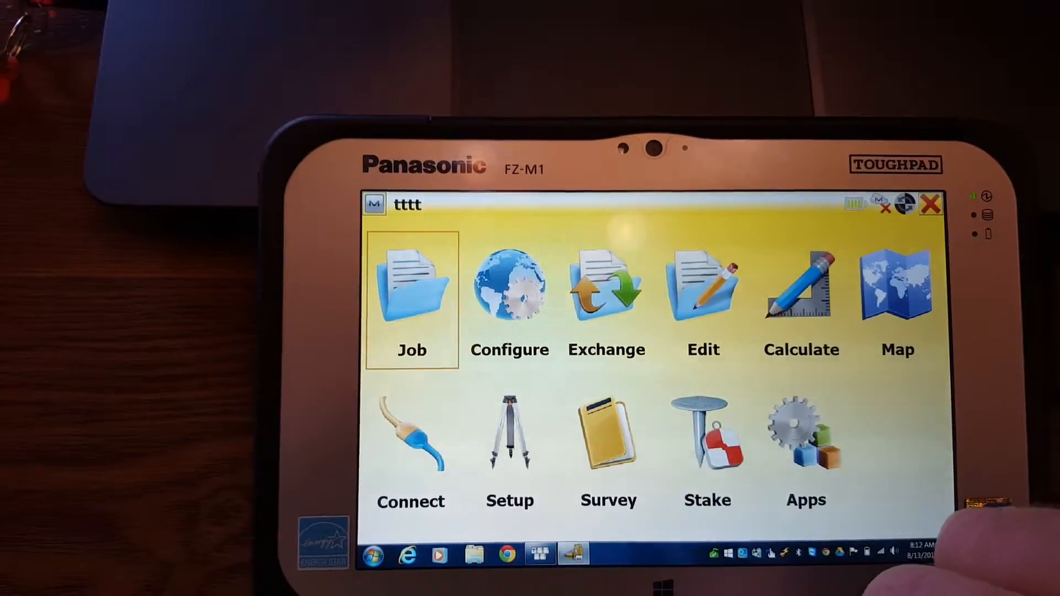
# - Start a DWG import from file with inches as the distance unit
pyautogui.click(605, 291)
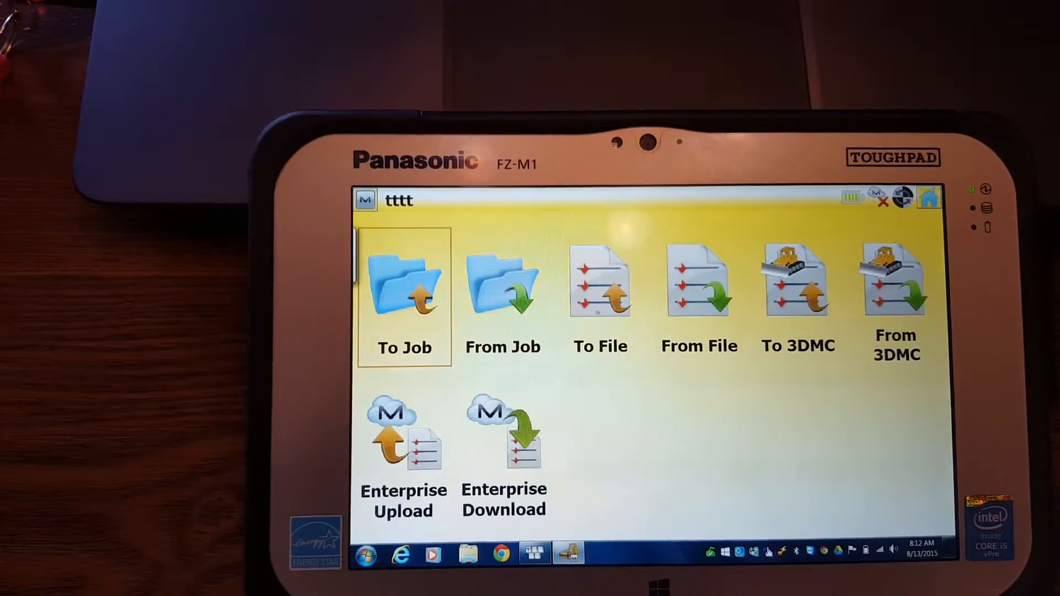
pyautogui.click(700, 289)
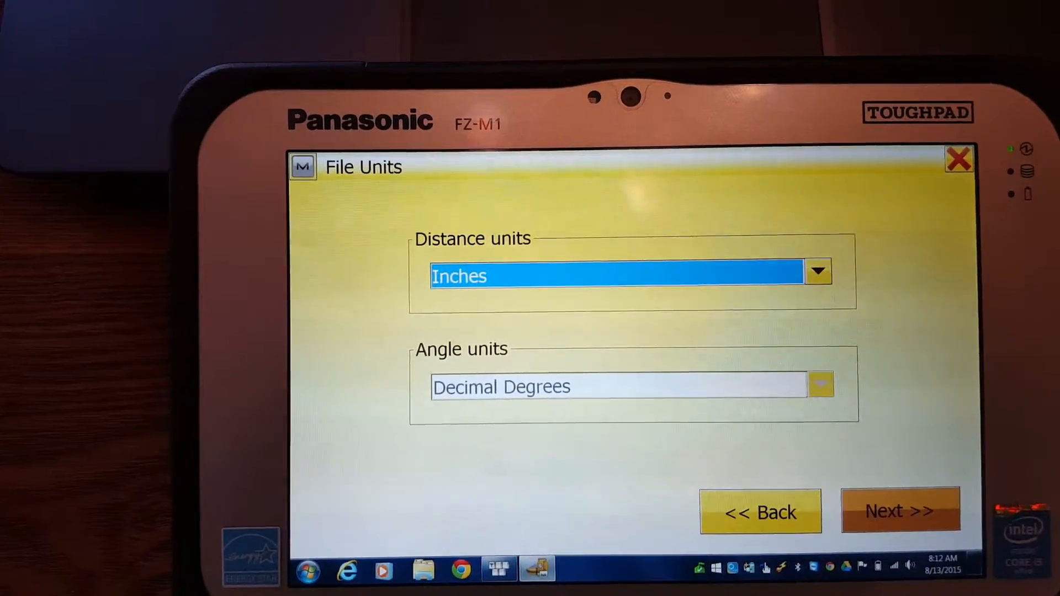
pyautogui.click(897, 510)
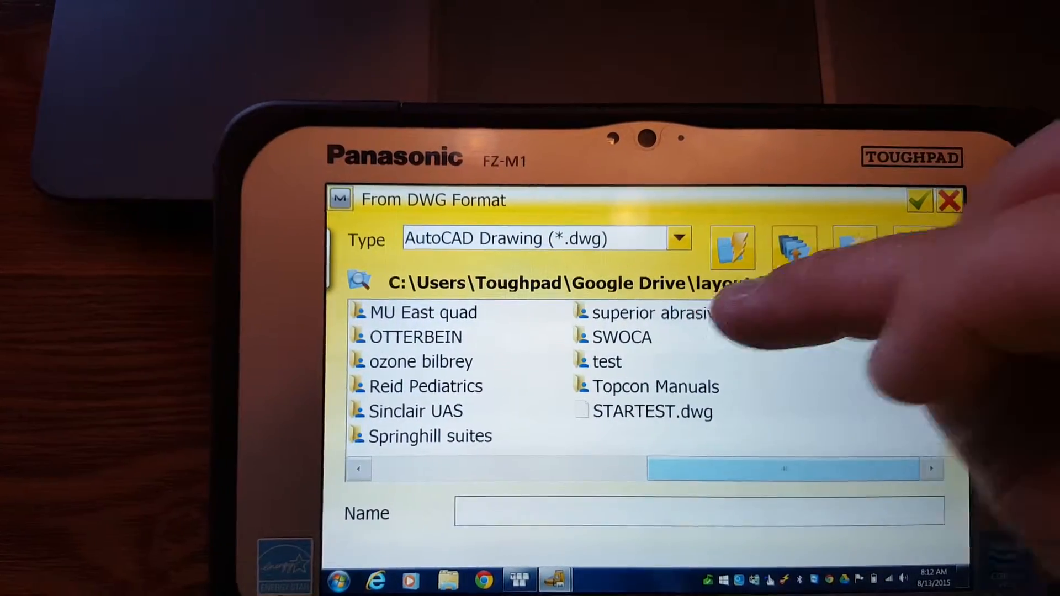
# - Import the superior abrasives DWG layout as background (7 layers, 7 elements)
pyautogui.doubleClick(652, 313)
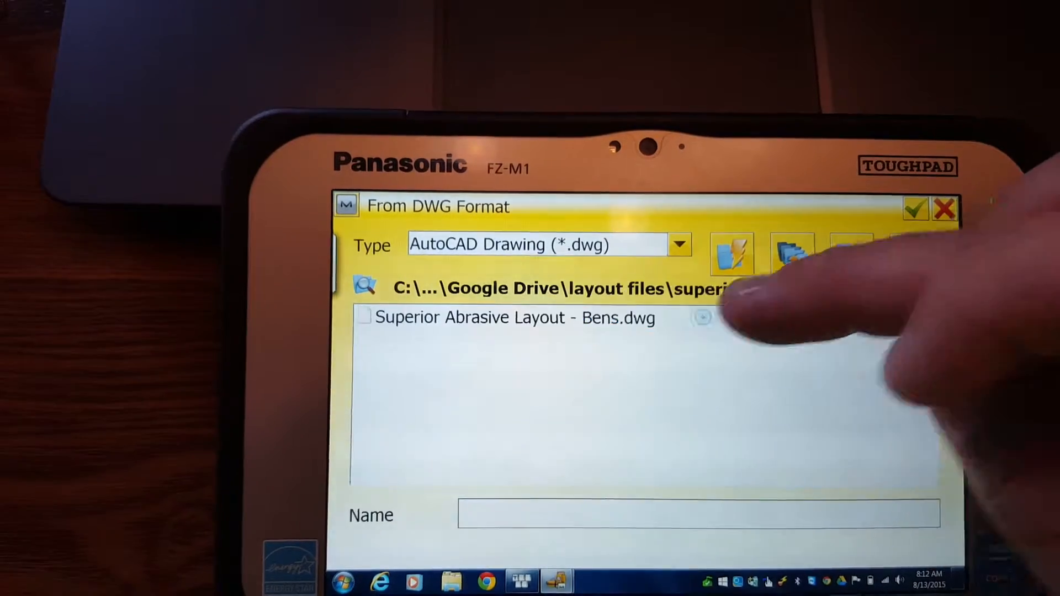
pyautogui.click(514, 317)
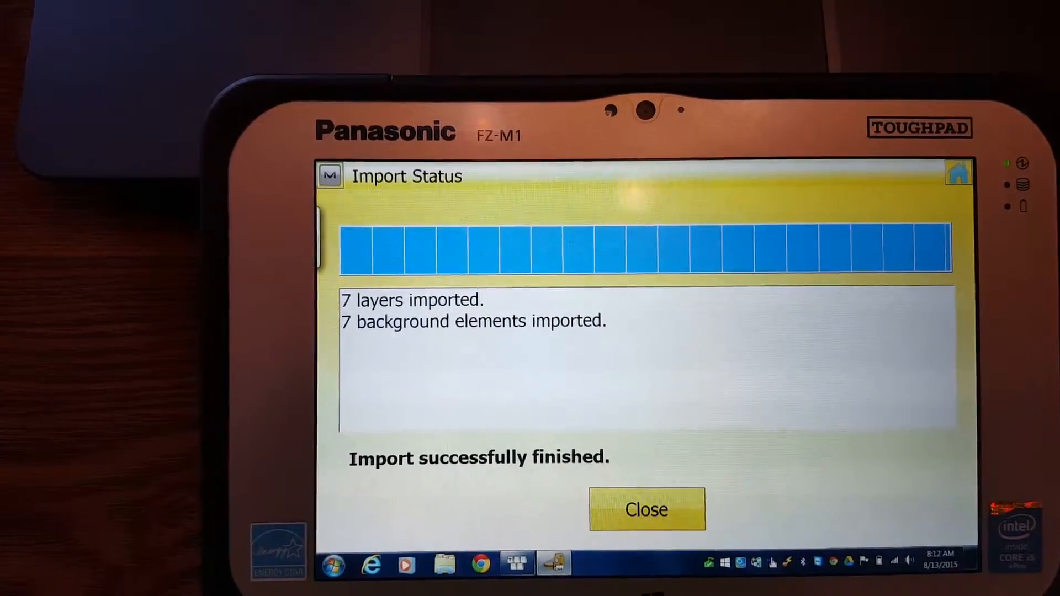
pyautogui.click(646, 510)
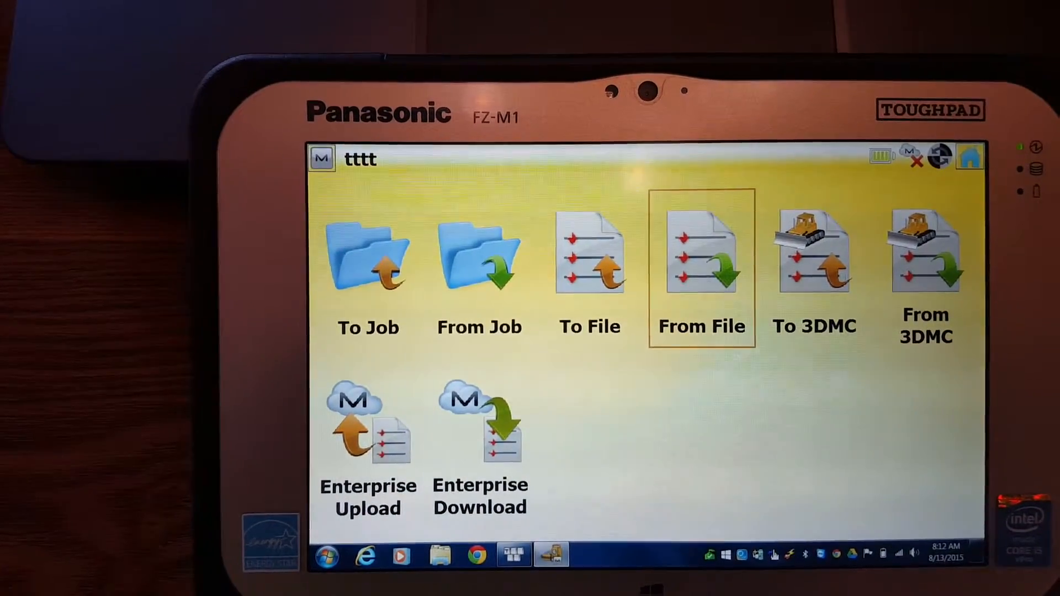
# - Begin a points import in Topcon Text Custom (*.txt) format with inches as distance unit
pyautogui.click(702, 261)
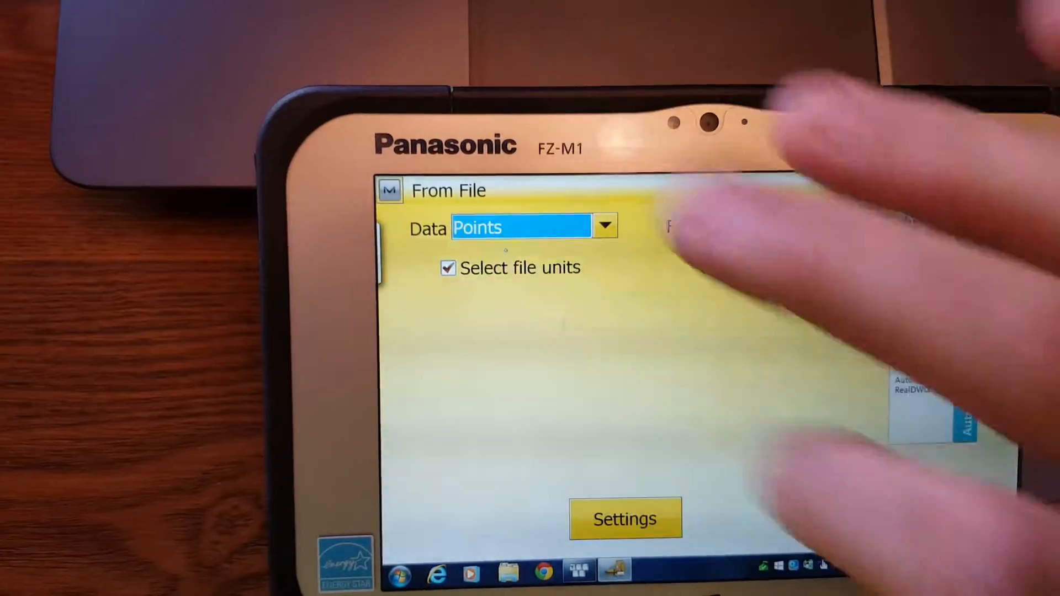
pyautogui.click(1006, 222)
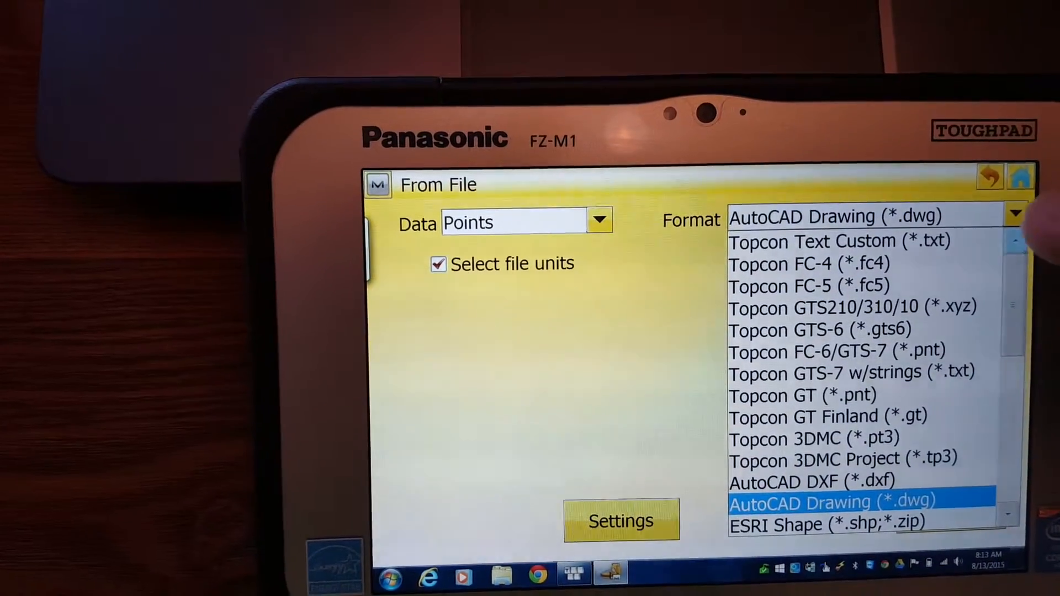
pyautogui.click(839, 240)
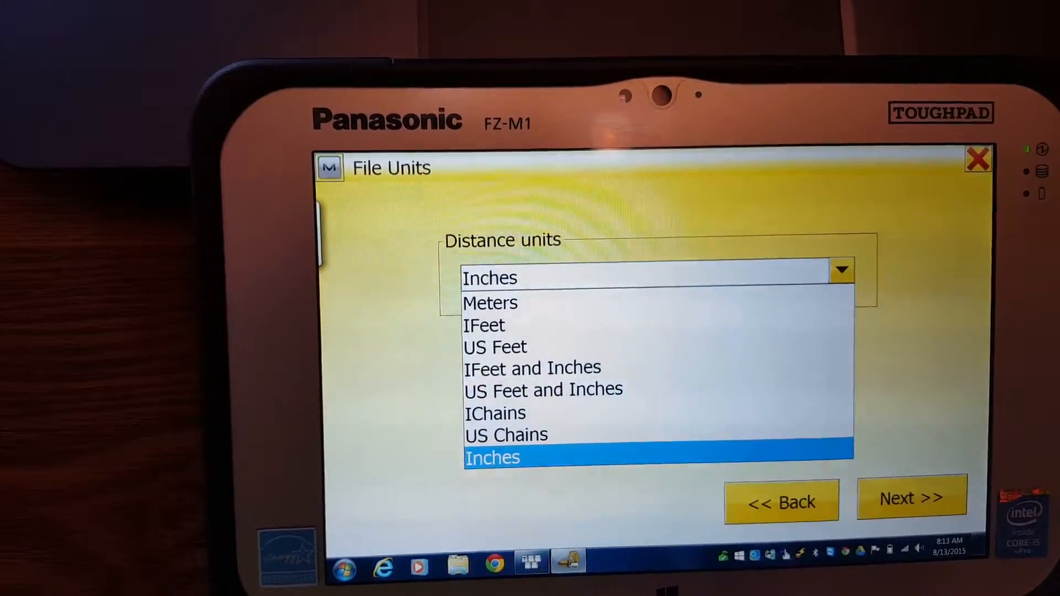
pyautogui.click(495, 346)
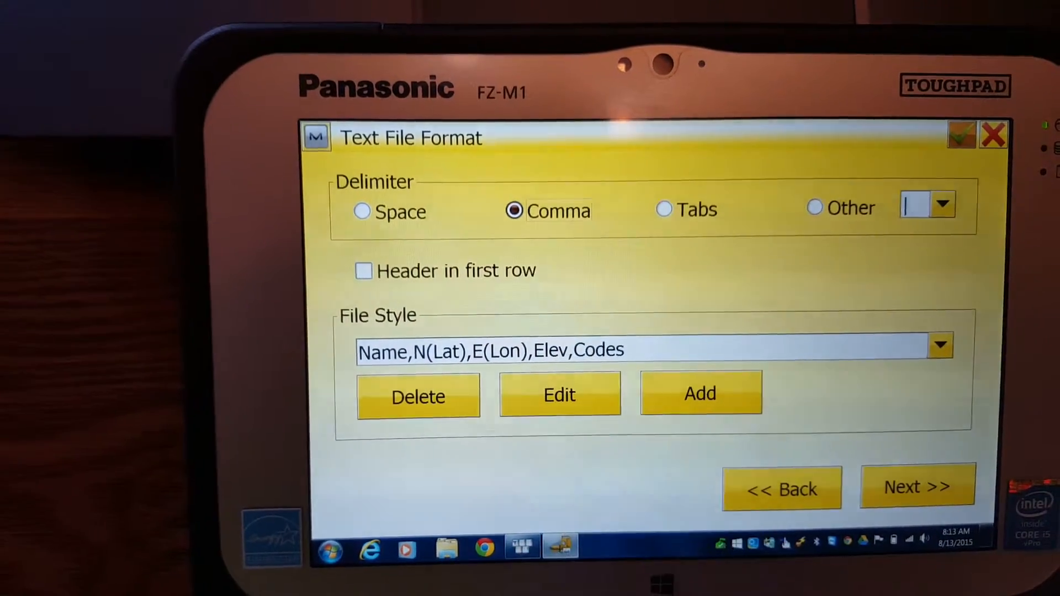
# - Import the comma-delimited pts.txt file, bringing in 241 points and 4 codes
pyautogui.click(914, 488)
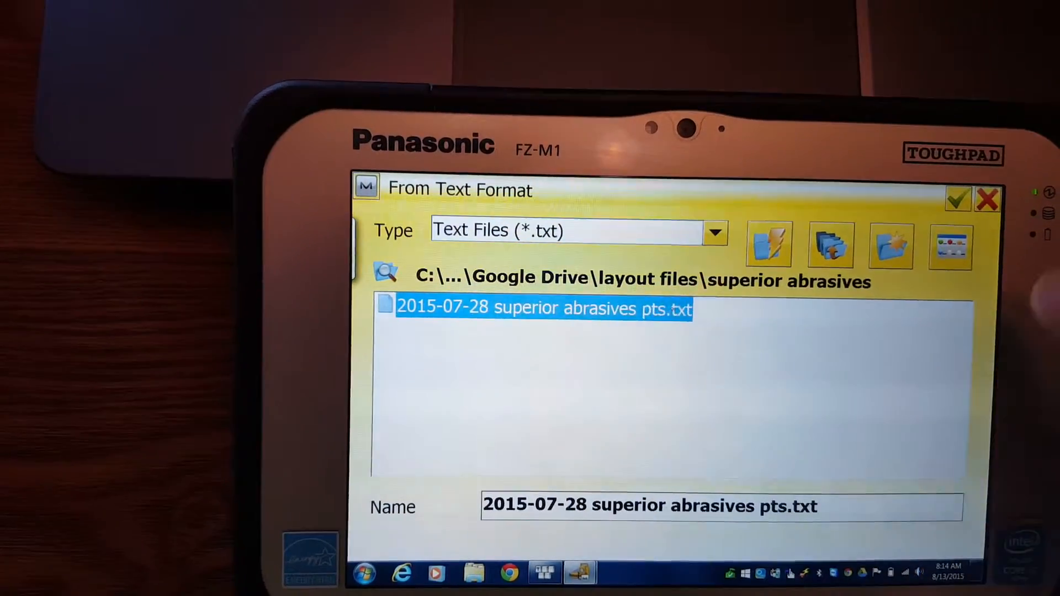
pyautogui.click(961, 198)
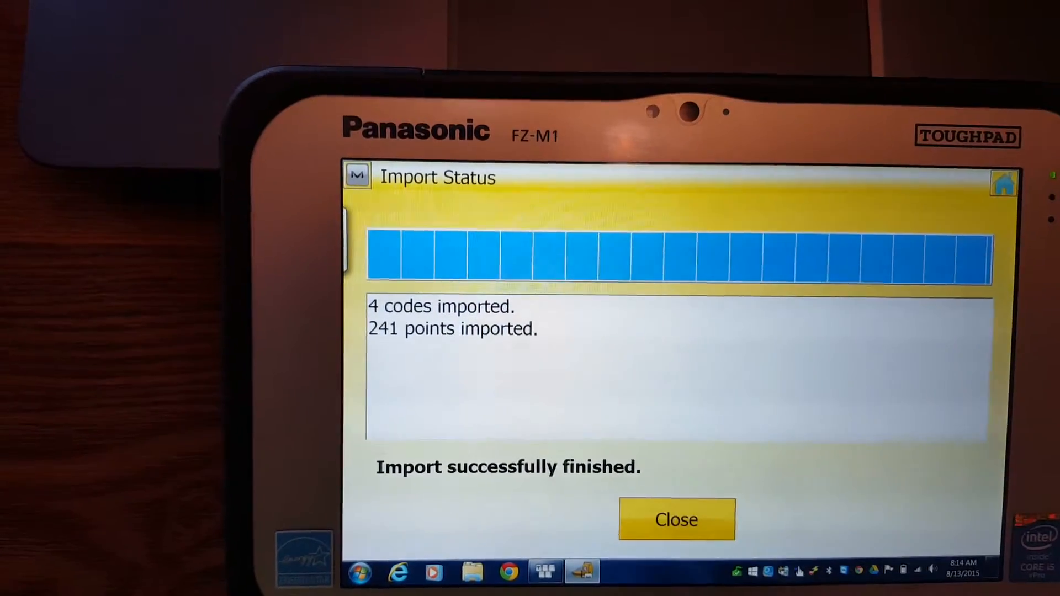
pyautogui.click(675, 519)
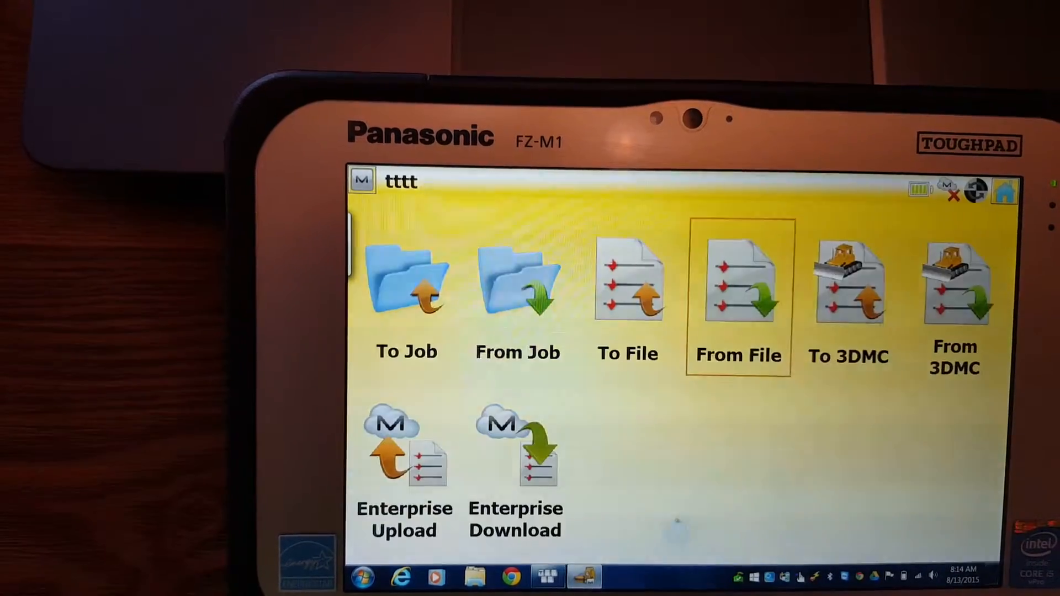